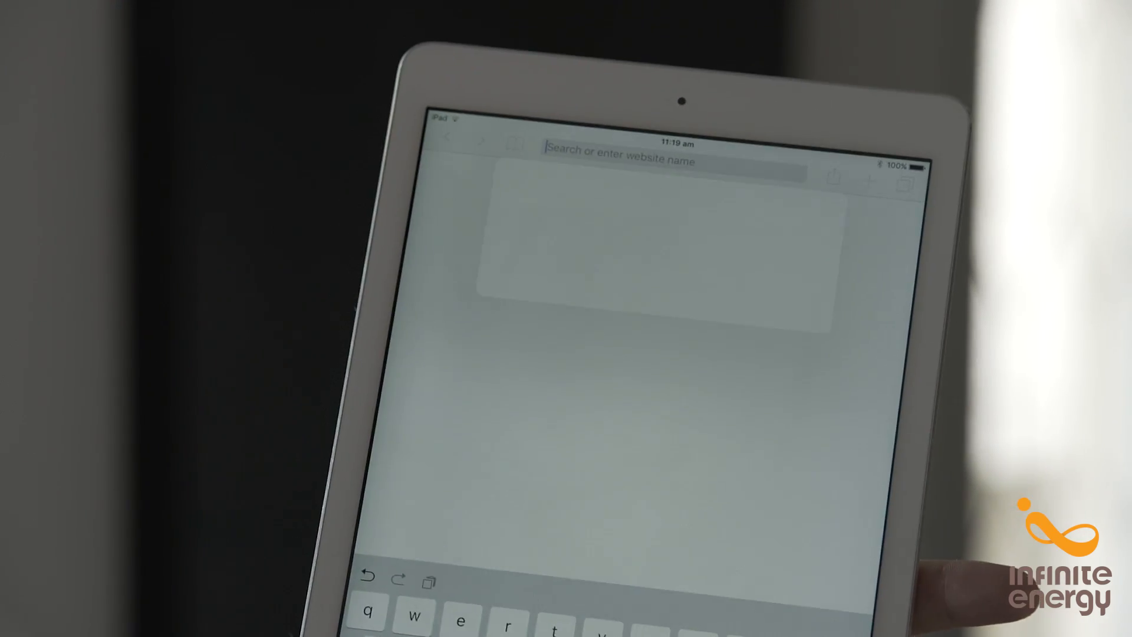
Visit solarweb.com, scroll to the Solar.web App section and install the app from the App Store.
{"action": "type", "text": "www"}
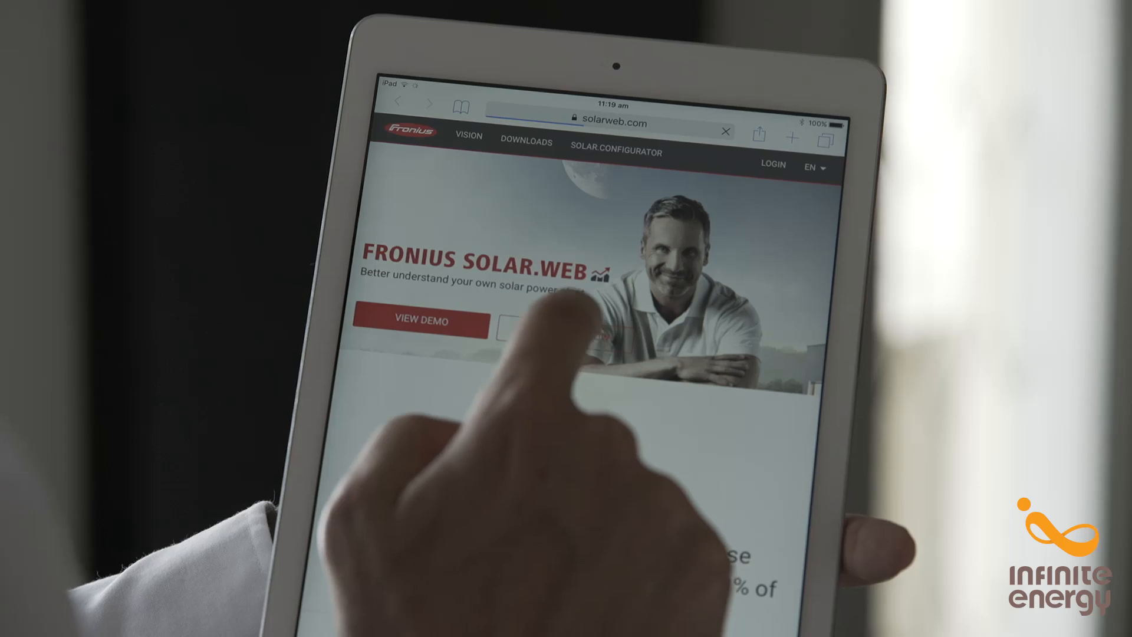
{"action": "scroll", "scroll_direction": "down", "scroll_amount": 3}
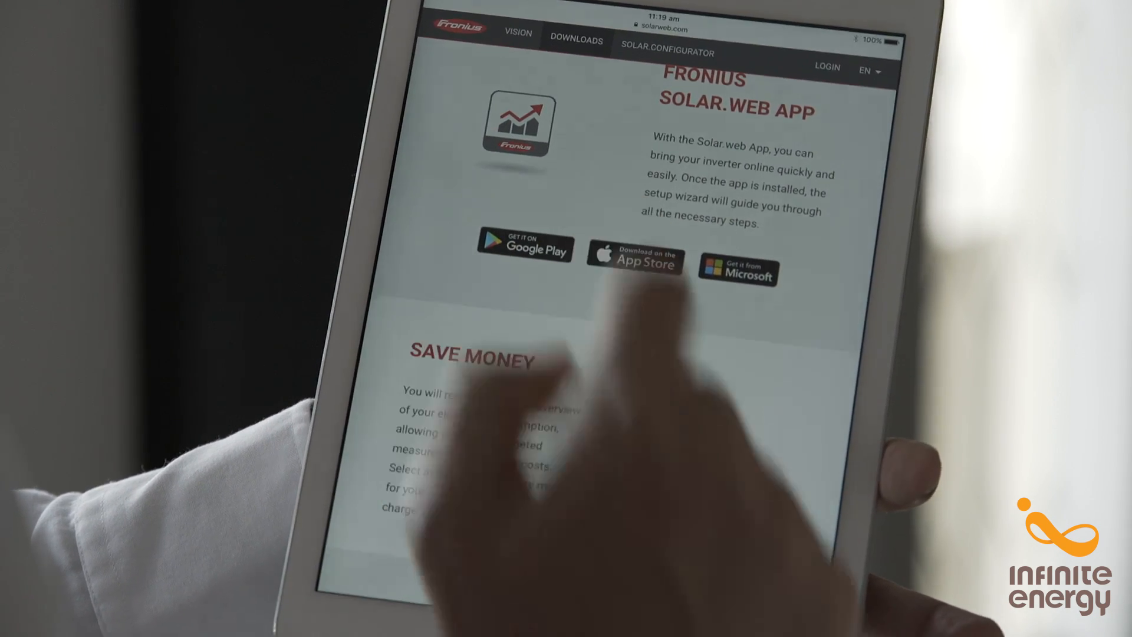
{"action": "left_click", "coordinate": [634, 260]}
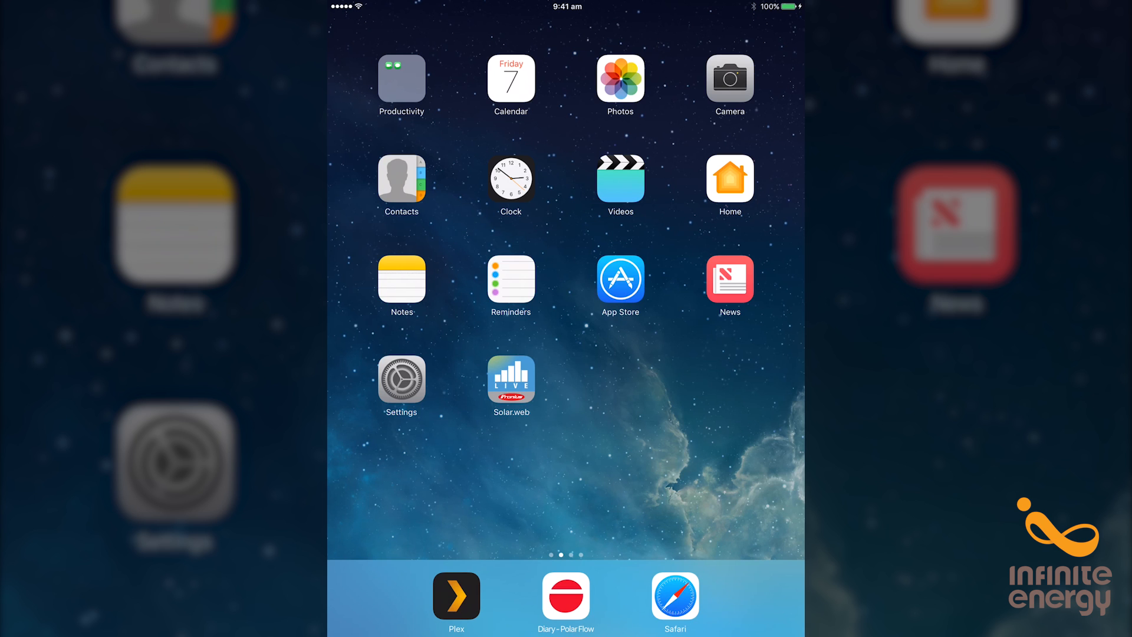
Launch the Solar.web app and choose Setup my Fronius inverter from the red '+' button.
{"action": "left_click", "coordinate": [512, 377]}
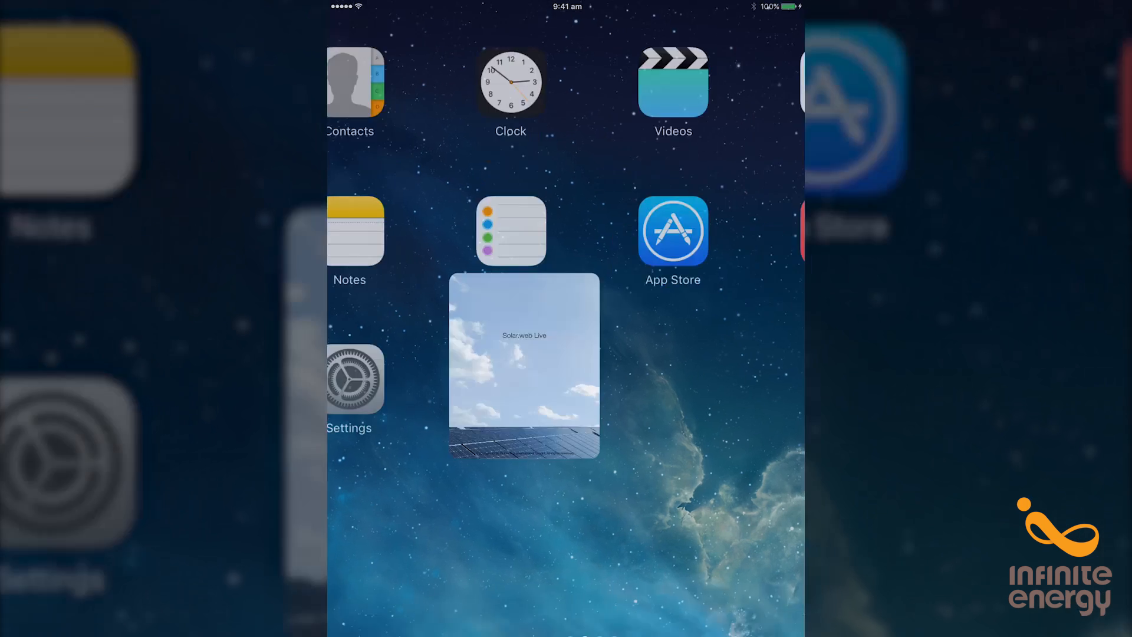
{"action": "left_click", "coordinate": [525, 365]}
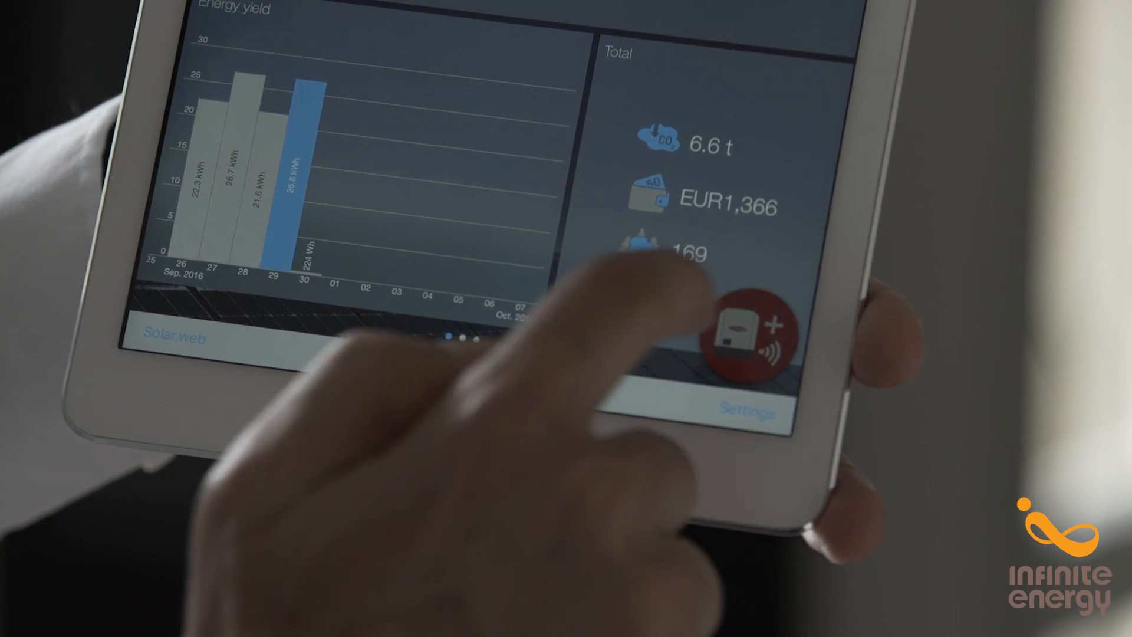
{"action": "left_click", "coordinate": [749, 336]}
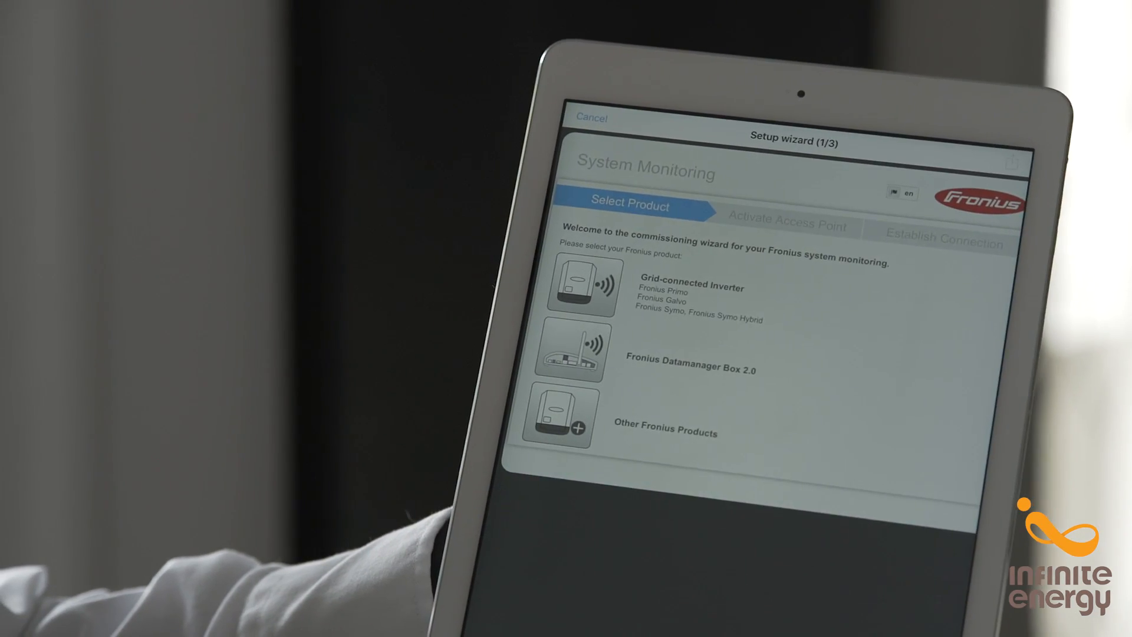
Select Grid-connected Inverter as the product, then join the FRONIUS_240.76056 Wi-Fi network.
{"action": "left_click", "coordinate": [575, 288]}
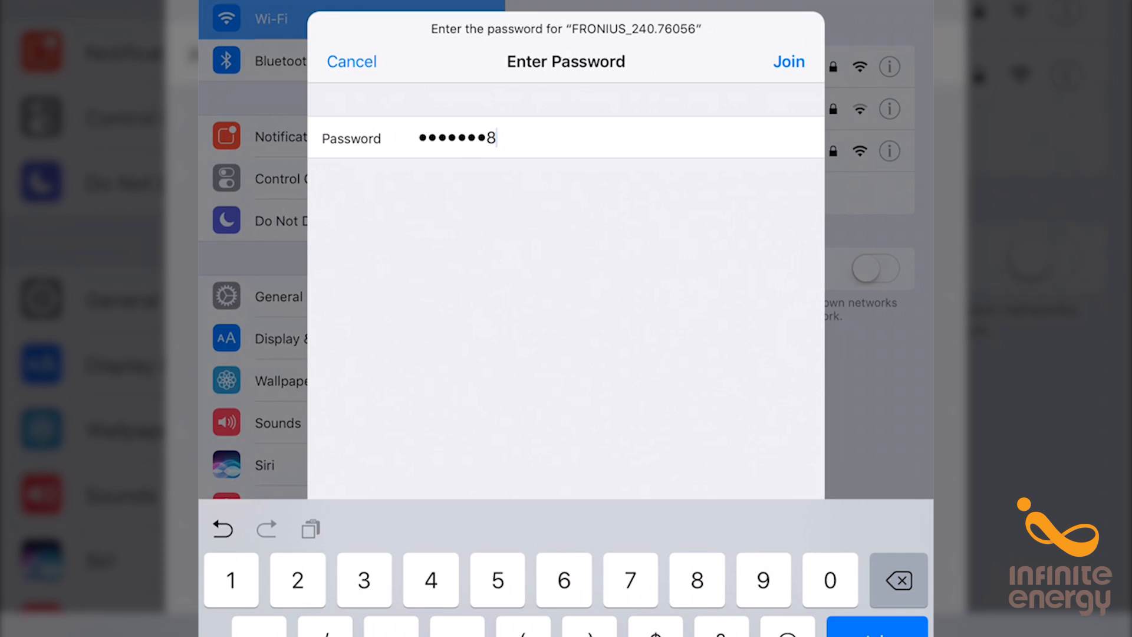
Join the inverter's Wi-Fi, launch the Solar.web wizard and enter the grid supply tariff.
{"action": "left_click", "coordinate": [788, 62]}
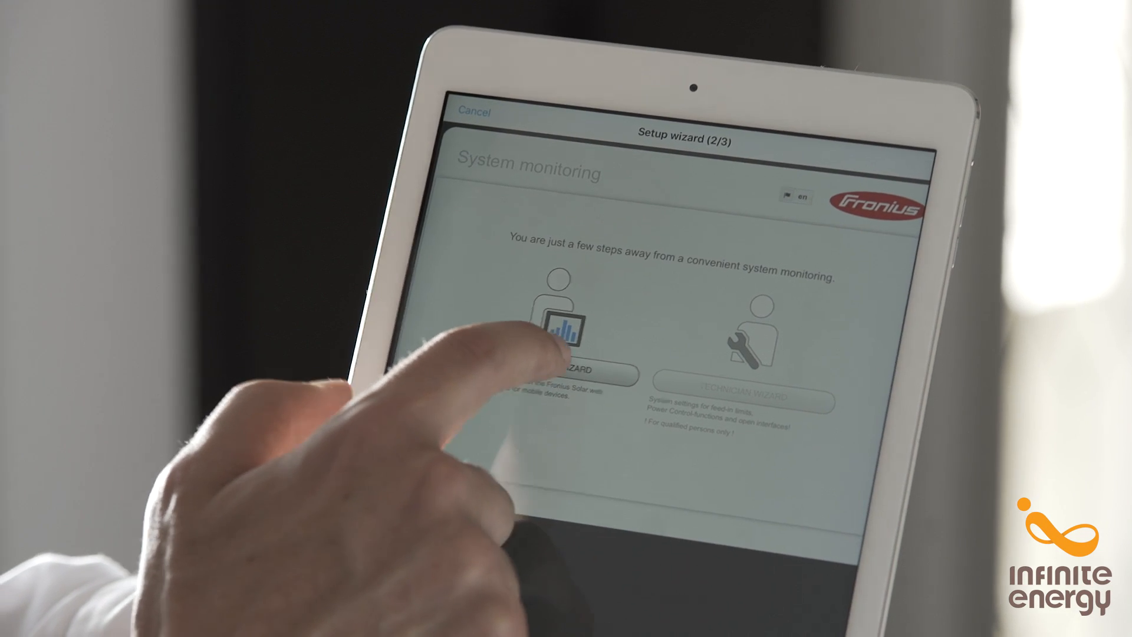
{"action": "left_click", "coordinate": [564, 330]}
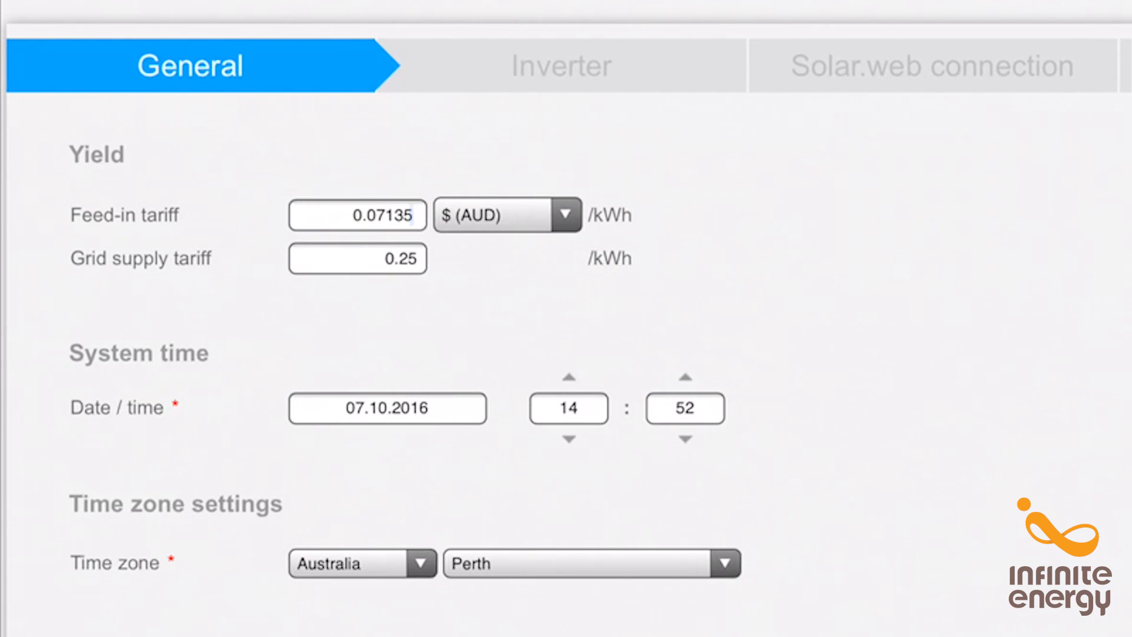
{"action": "left_click", "coordinate": [386, 258]}
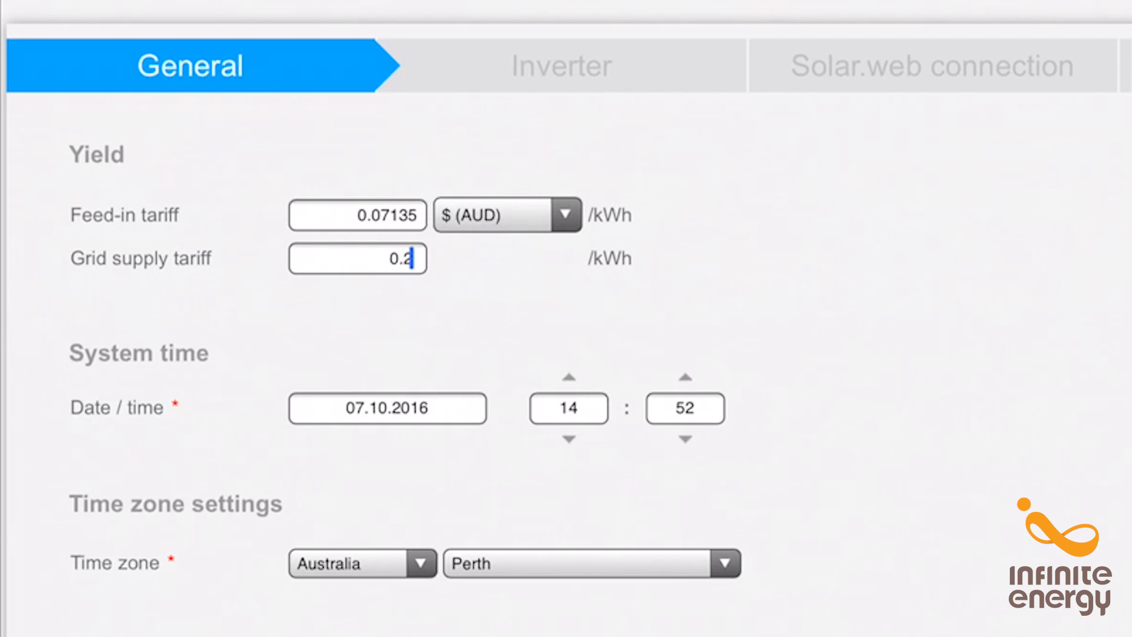
{"action": "type", "text": "6"}
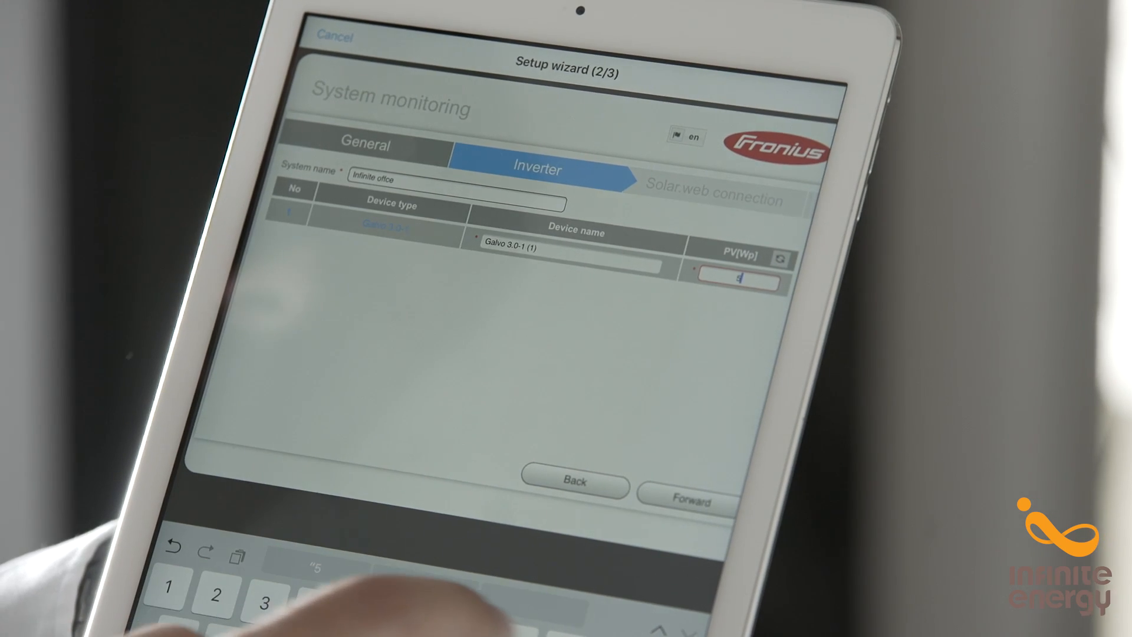
Enter 5000 in the inverter's PV[Wp] field and advance to the Solar.web connection step.
{"action": "type", "text": "5000"}
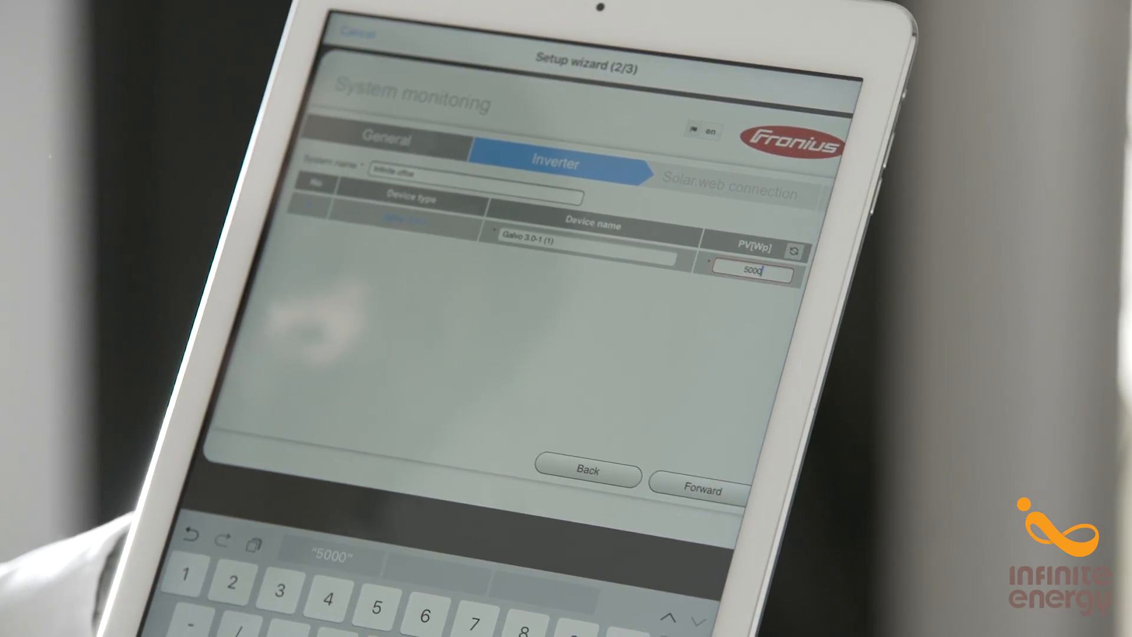
{"action": "left_click", "coordinate": [701, 491]}
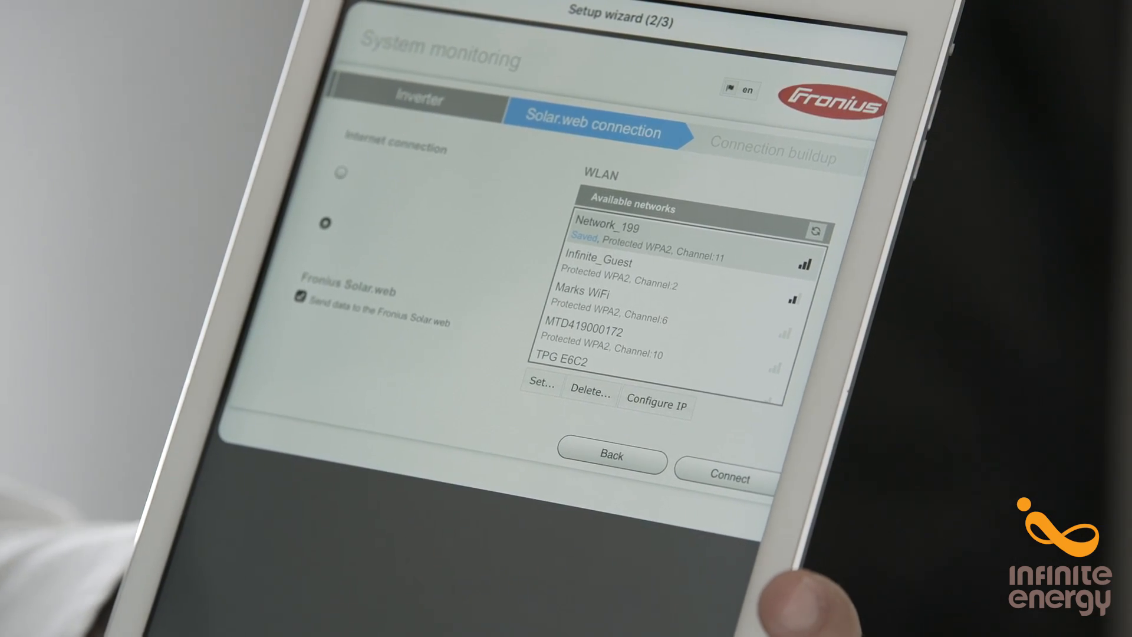
Connect the inverter over WLAN to Network_199 with Send data to Solar.web enabled.
{"action": "left_click", "coordinate": [734, 478]}
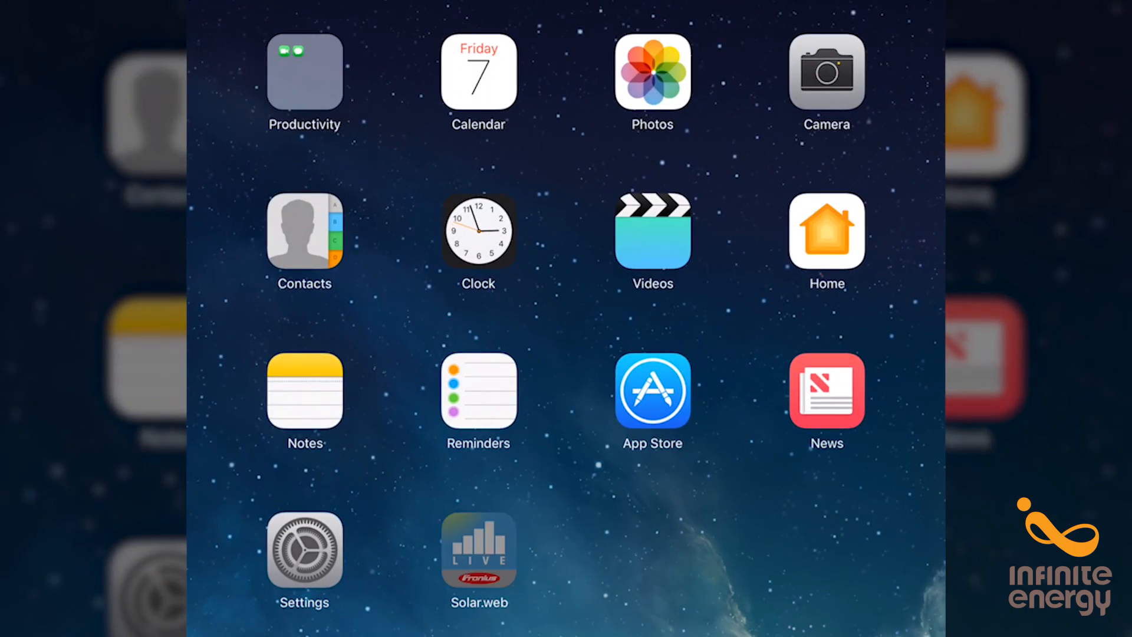
Back in the app, enter and repeat the administrator password, then finish the wizard.
{"action": "left_click", "coordinate": [479, 552]}
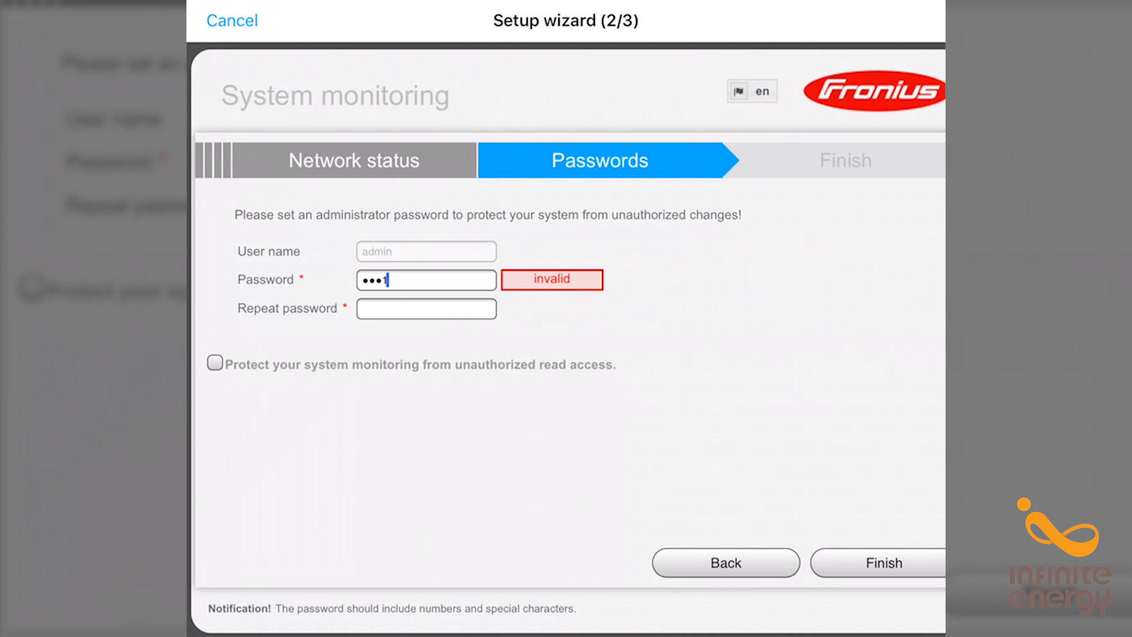
{"action": "left_click", "coordinate": [427, 309]}
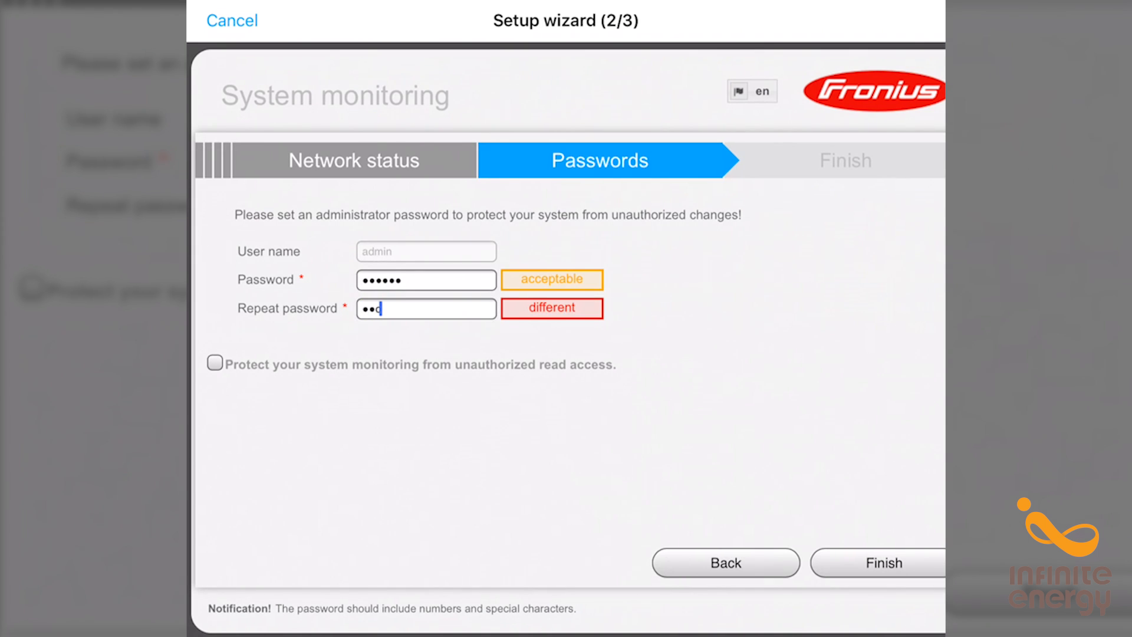
{"action": "type", "text": "3"}
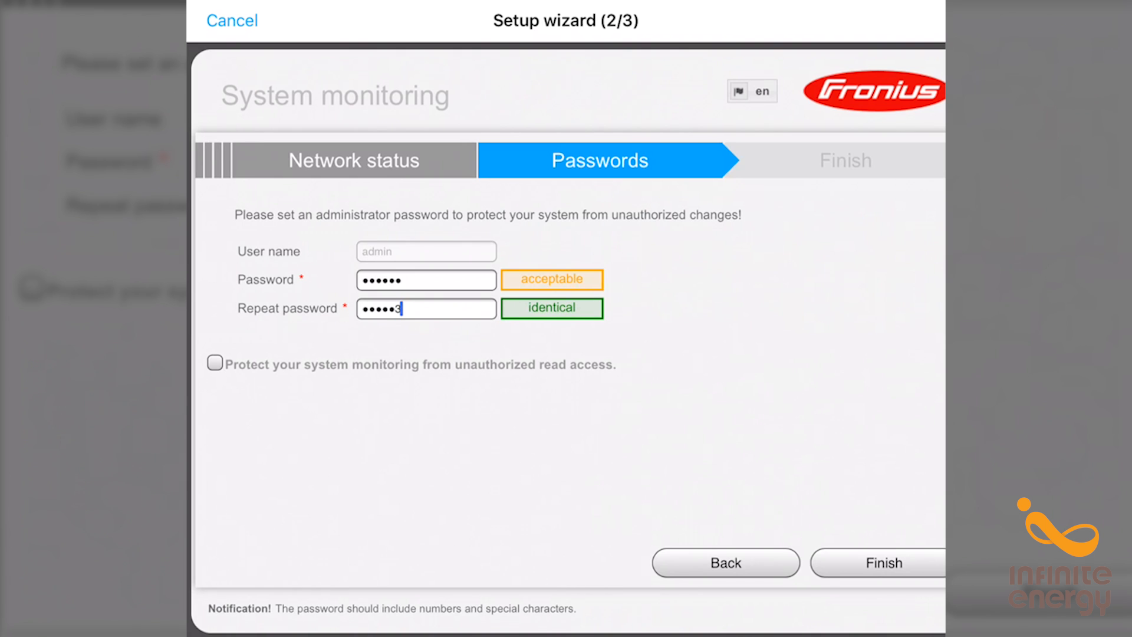
{"action": "key", "text": "Backspace"}
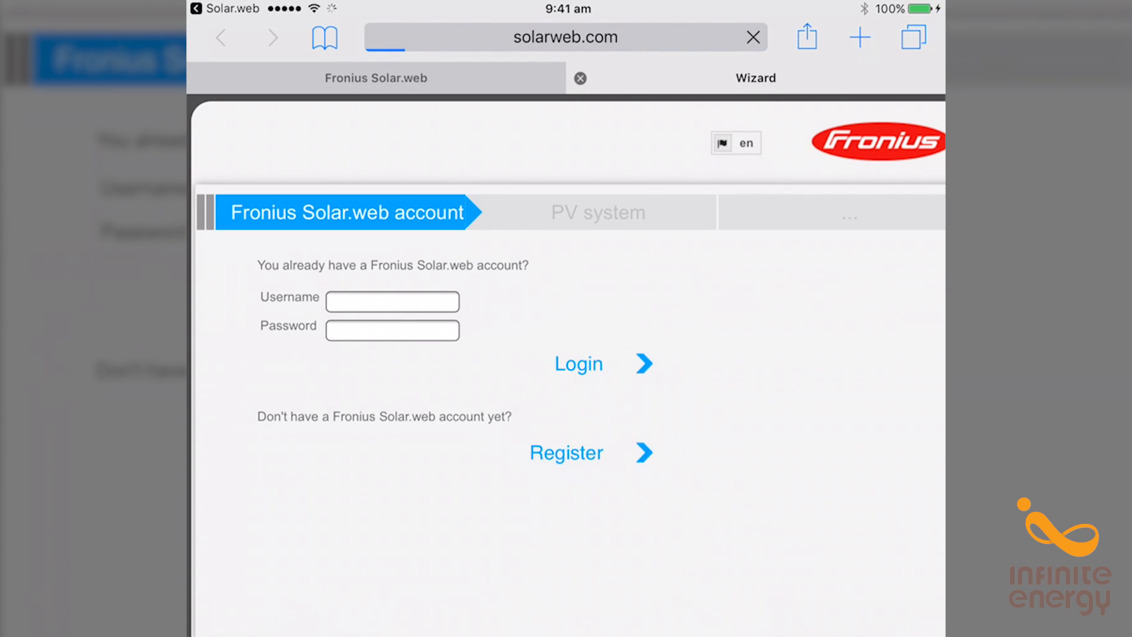
Log in to the Solar.web account with username and password.
{"action": "left_click", "coordinate": [566, 453]}
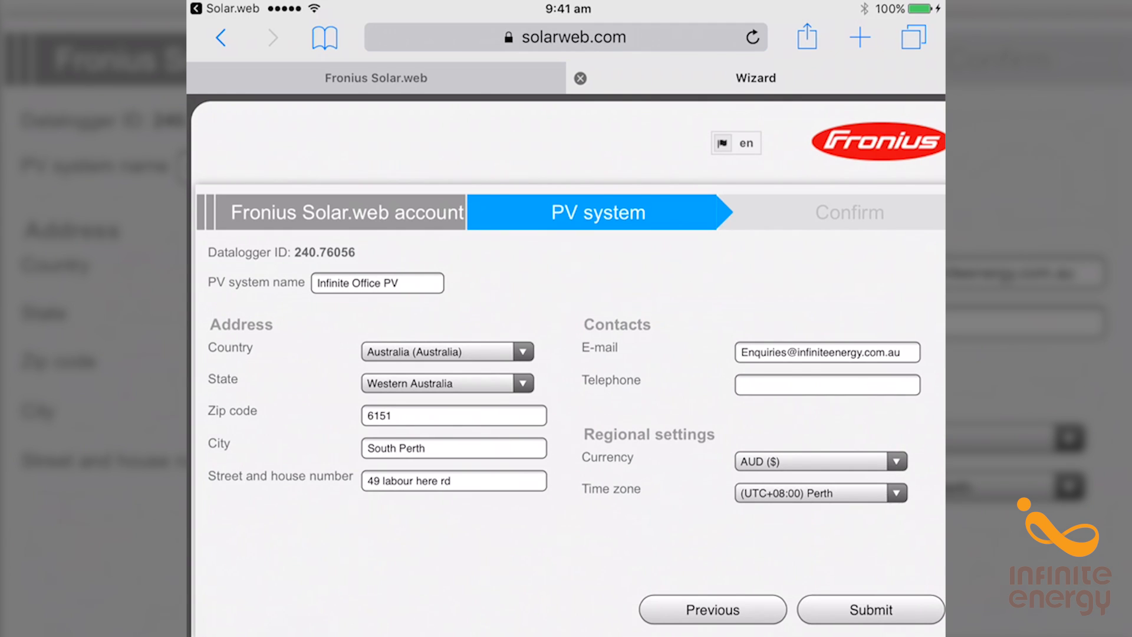
Submit and confirm the Infinite Office PV system registration with its South Perth details.
{"action": "left_click", "coordinate": [752, 36]}
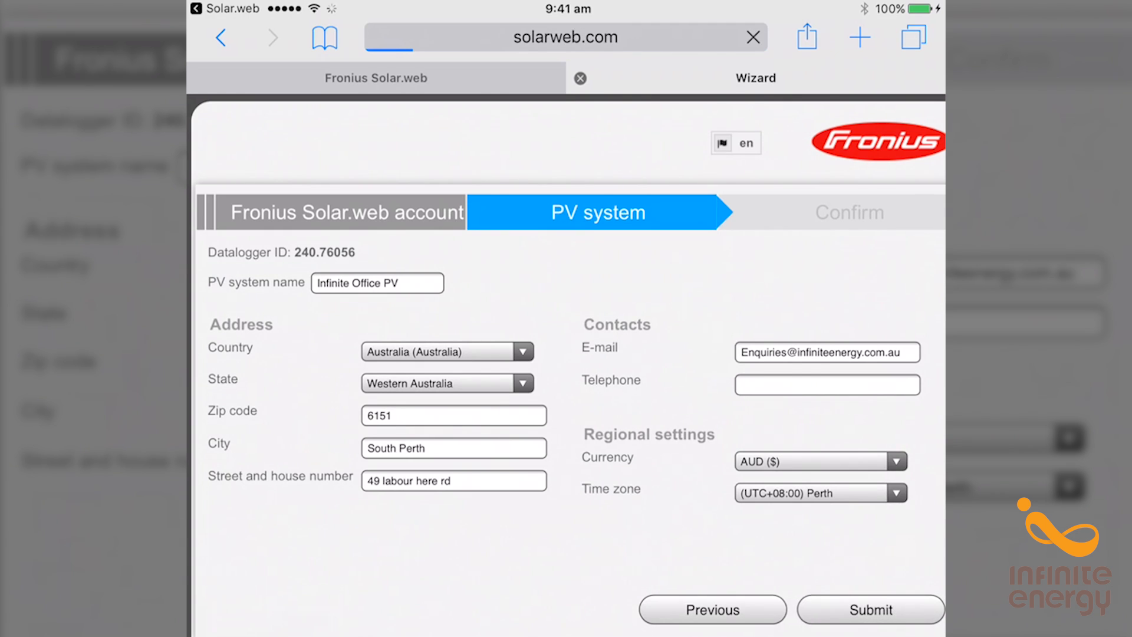
{"action": "left_click", "coordinate": [871, 610]}
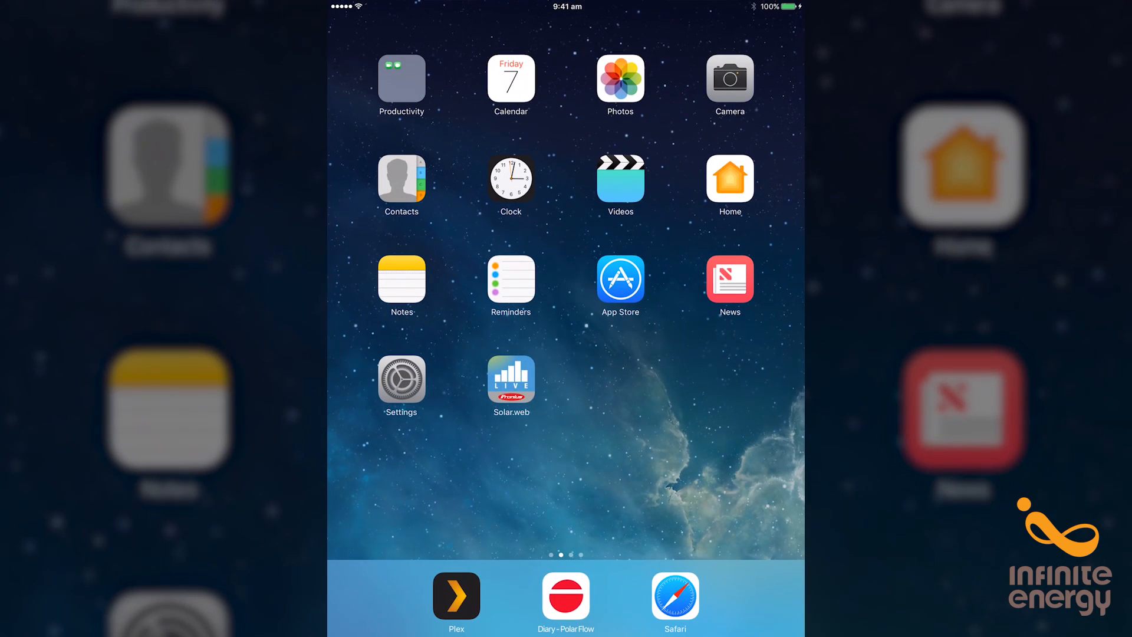
Open the app, choose Login to Solar.web and type the account email and password.
{"action": "left_click", "coordinate": [511, 378]}
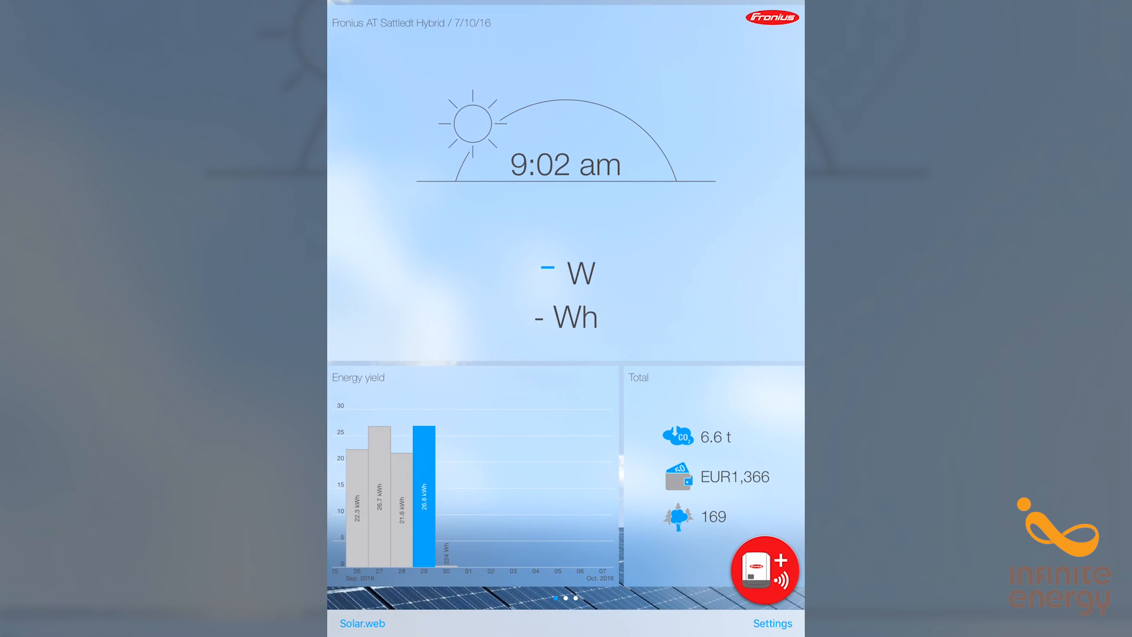
{"action": "left_click", "coordinate": [765, 568]}
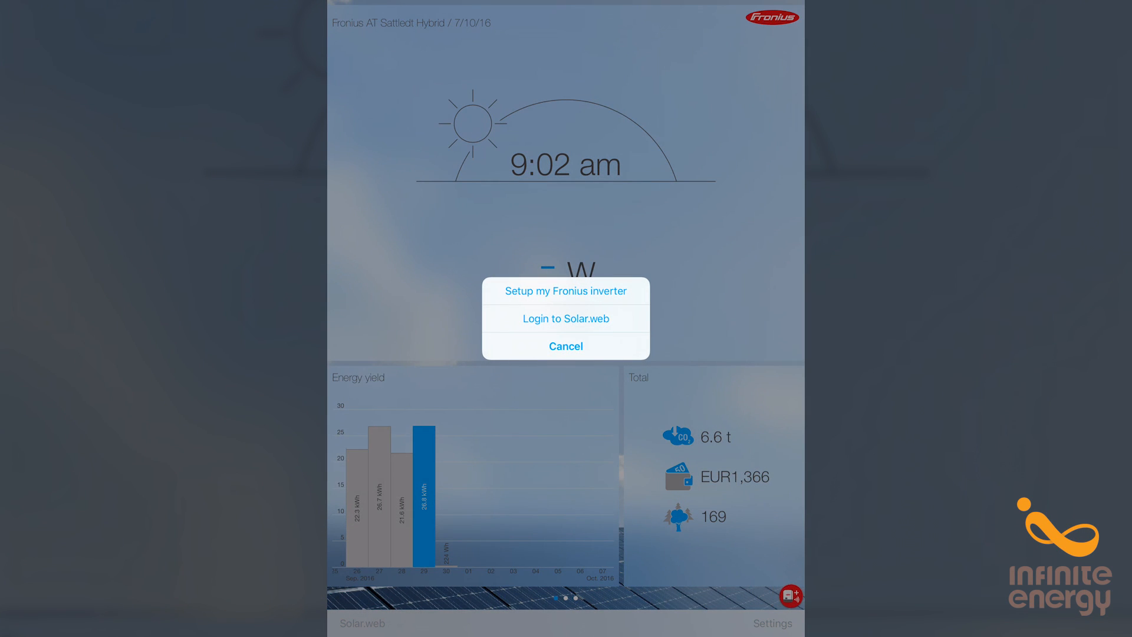
{"action": "left_click", "coordinate": [566, 318]}
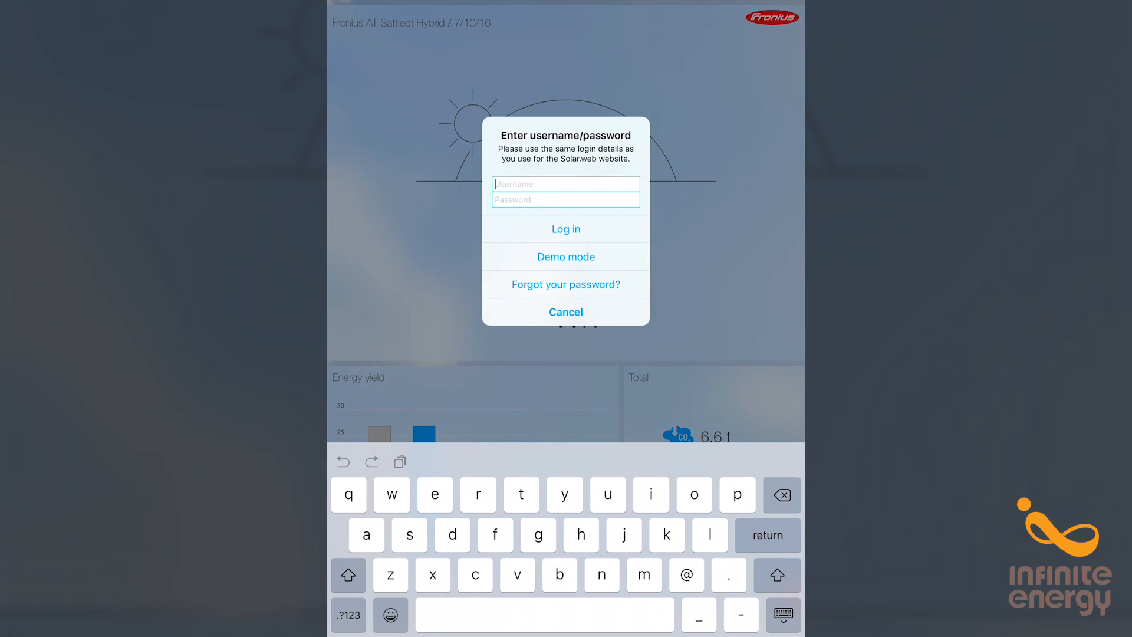
{"action": "type", "text": "en"}
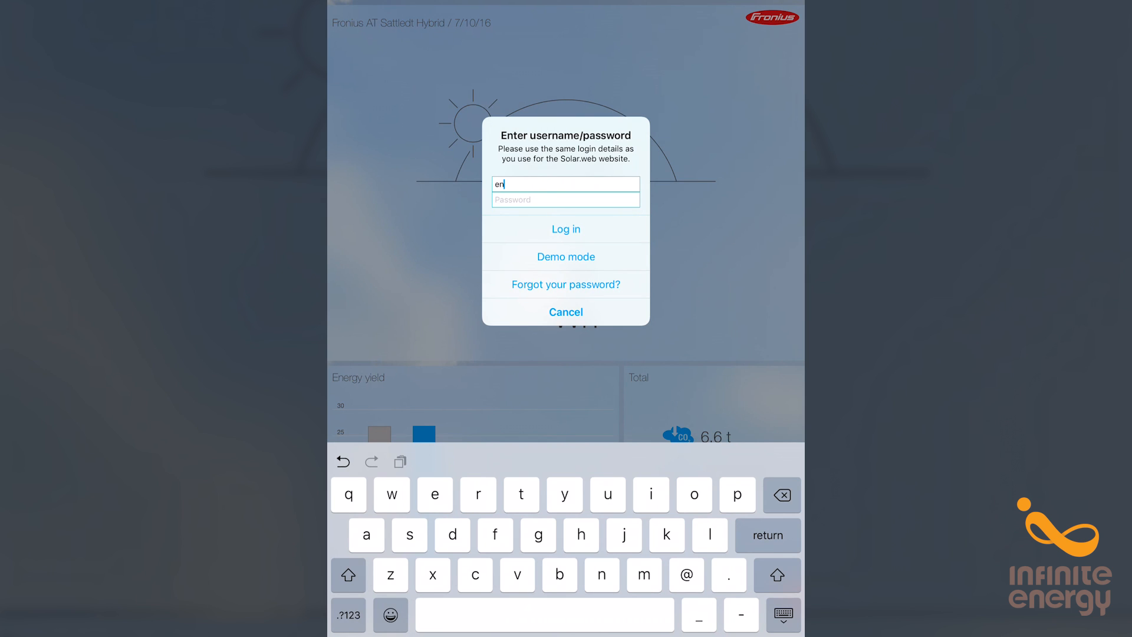
{"action": "type", "text": "••••"}
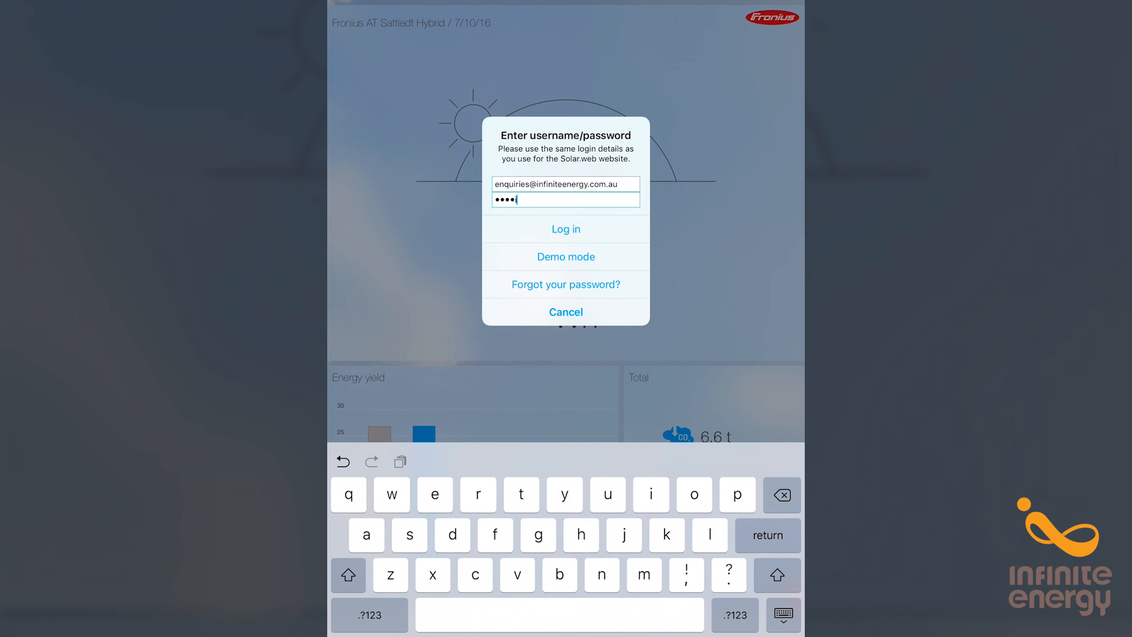